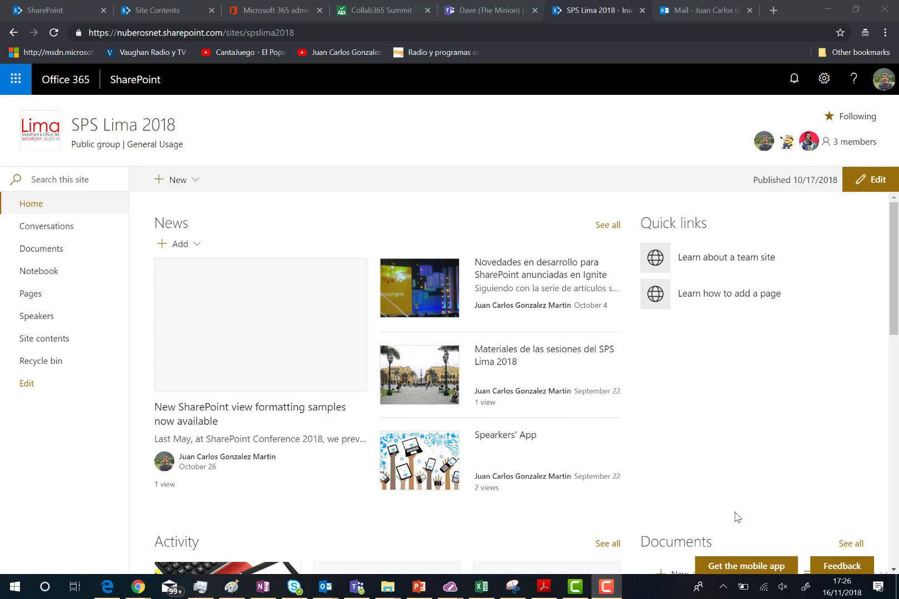
pyautogui.moveTo(863, 170)
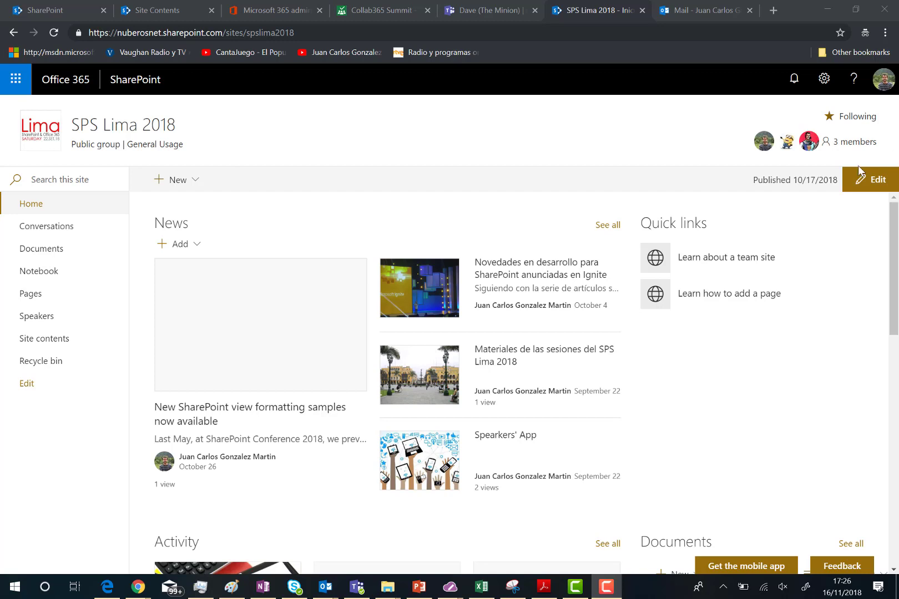
# Show the site settings menu from the gear icon on the SPS Lima 2018 home page.
pyautogui.click(824, 78)
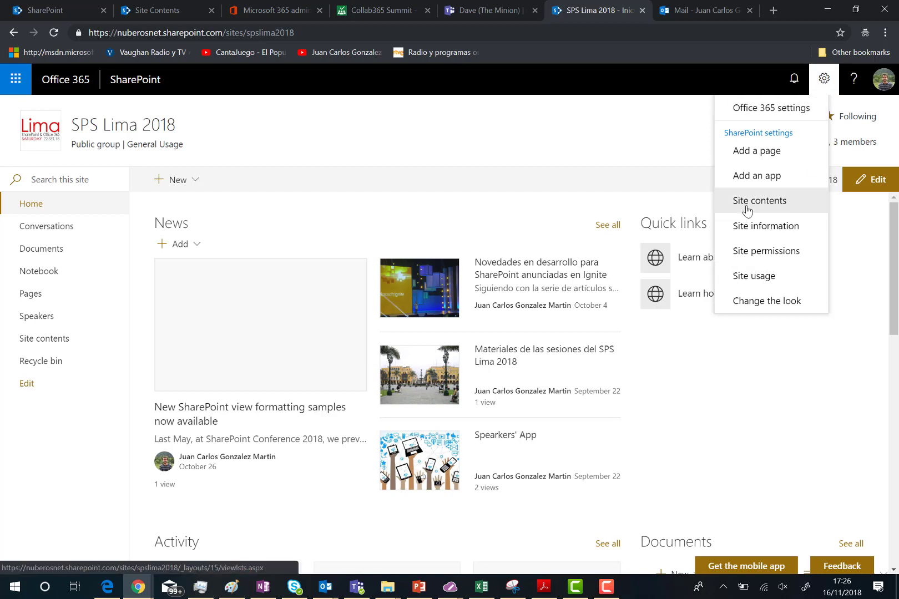
# Go to Site contents and enter the Site Pages library, grouped by author.
pyautogui.click(758, 200)
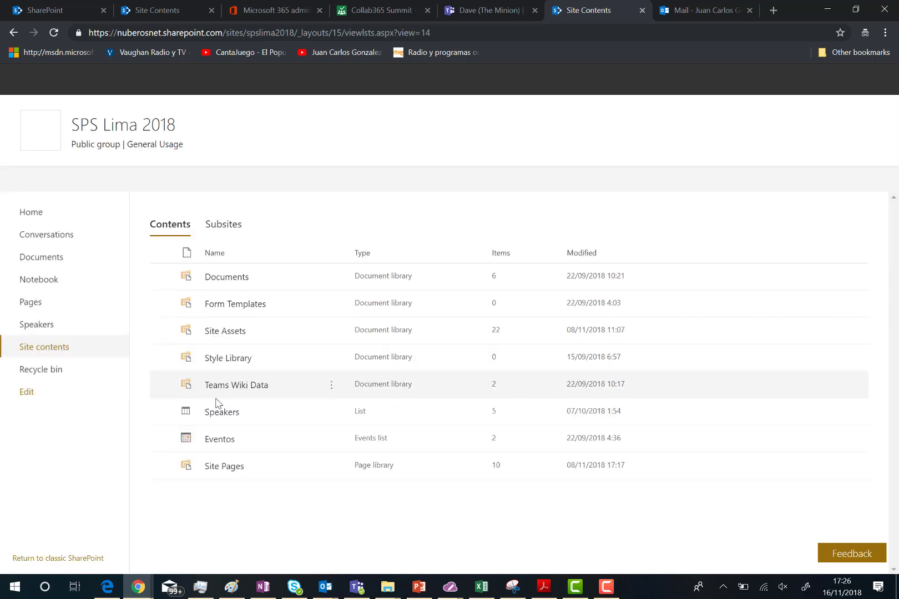
pyautogui.click(223, 465)
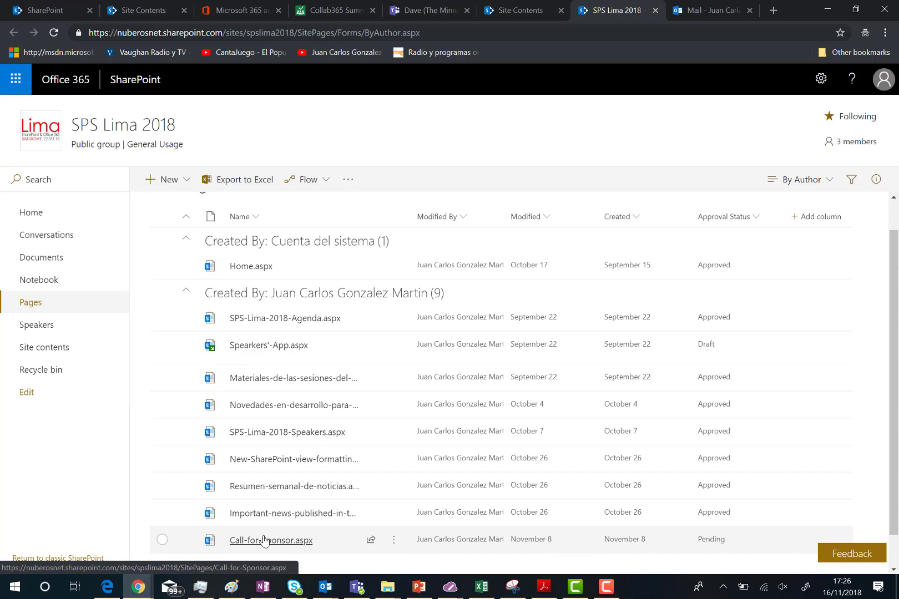
# Open Call-for-Sponsor.aspx from Site Pages and reach its Comments section.
pyautogui.click(269, 539)
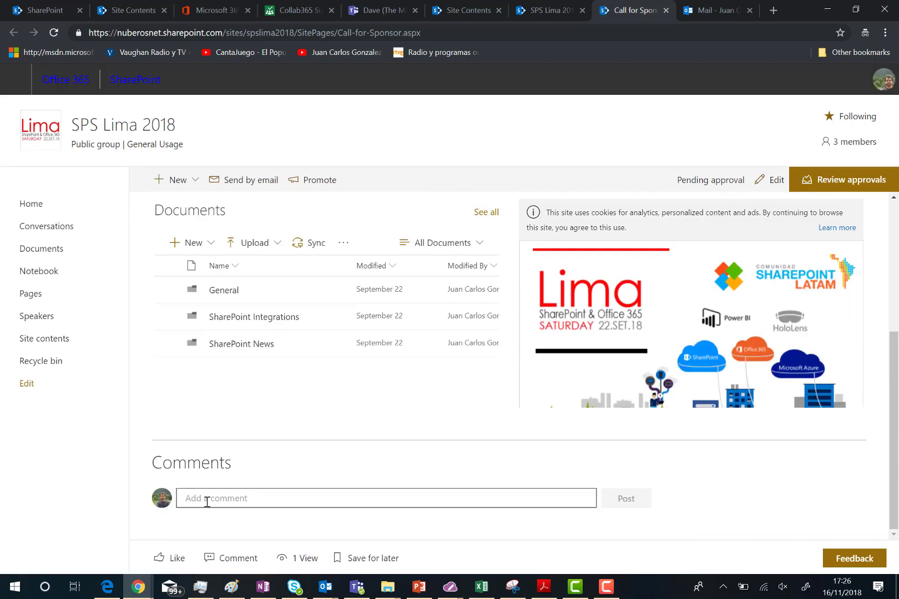
pyautogui.click(385, 498)
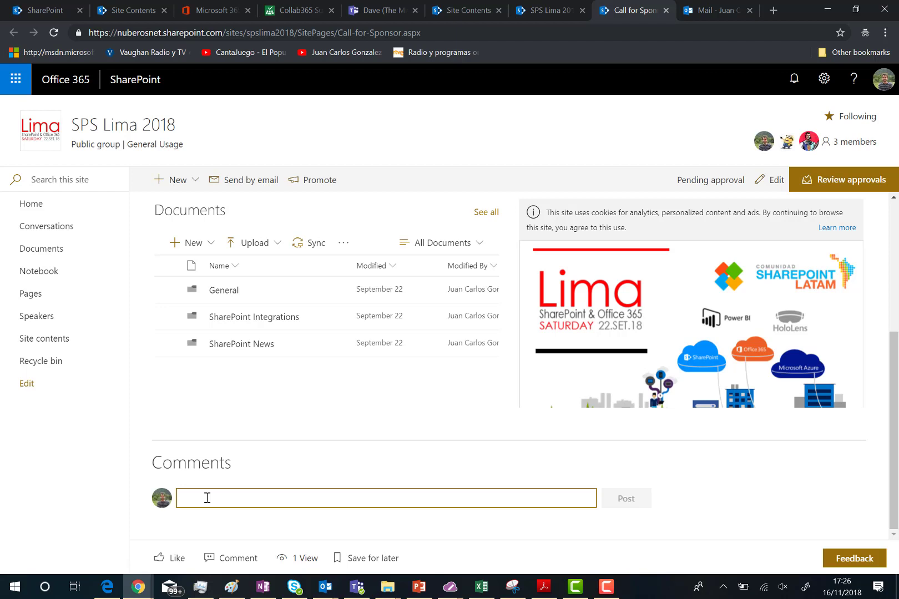
pyautogui.write('@')
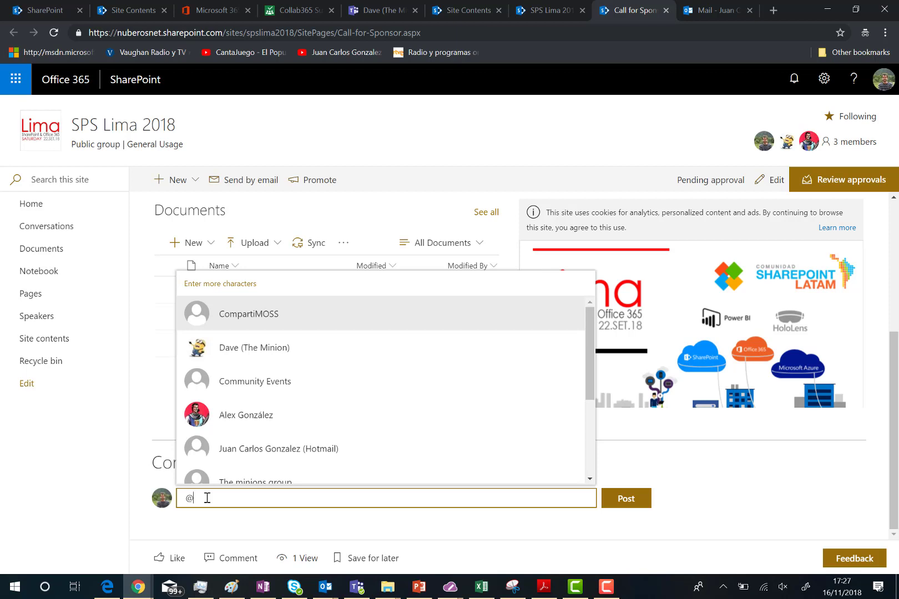
pyautogui.write('jd')
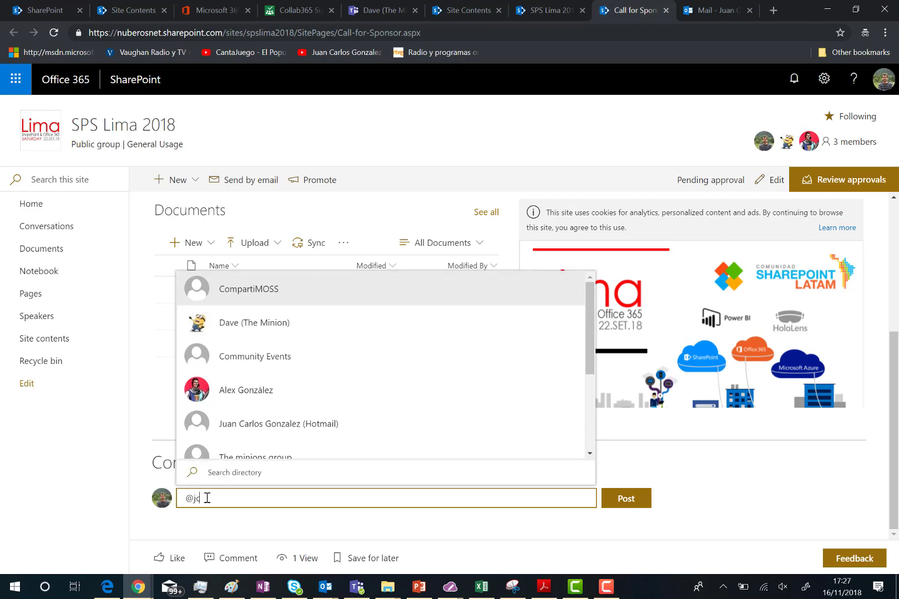
pyautogui.write('c')
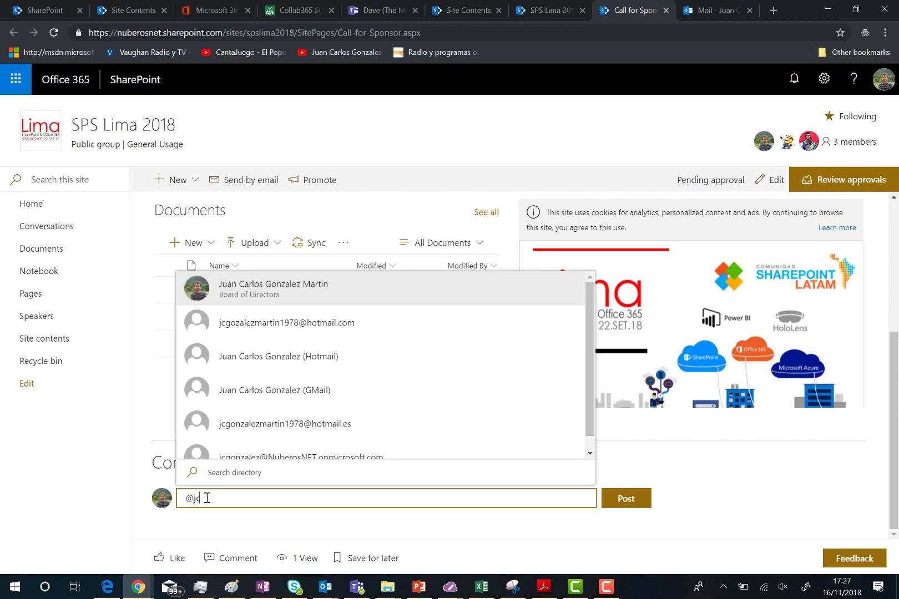
pyautogui.write('c')
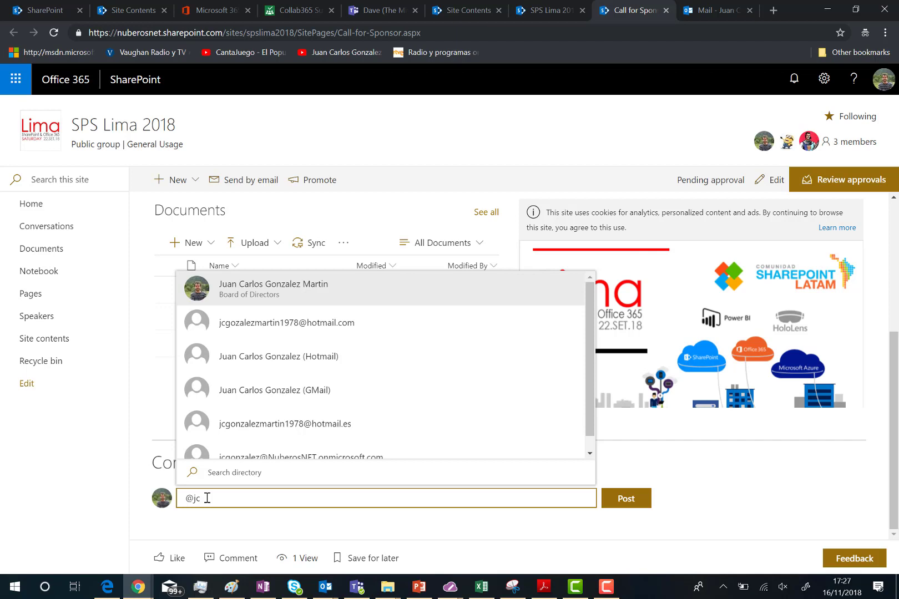
pyautogui.click(272, 289)
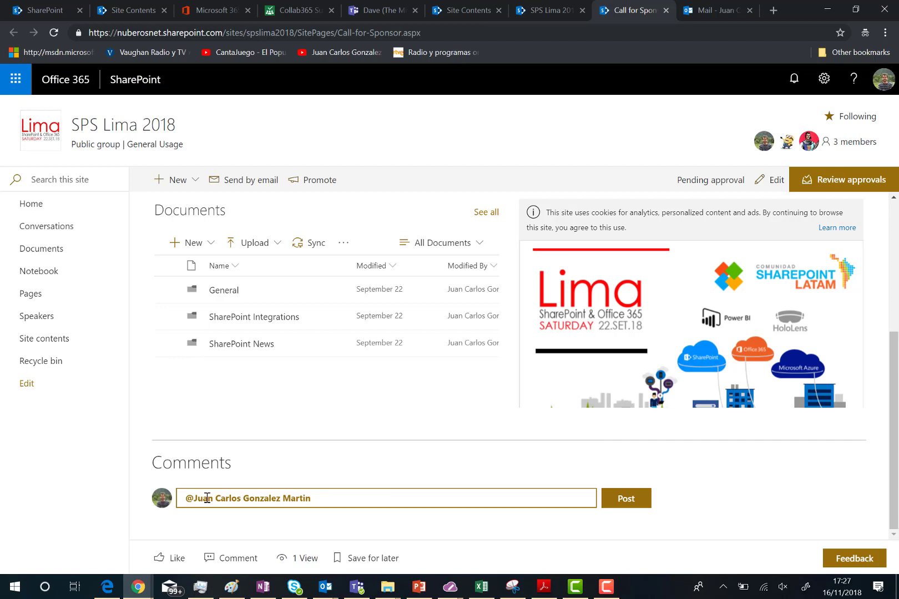
# Post the comment 'What do you think about this page?' and start a reply to it.
pyautogui.write('What')
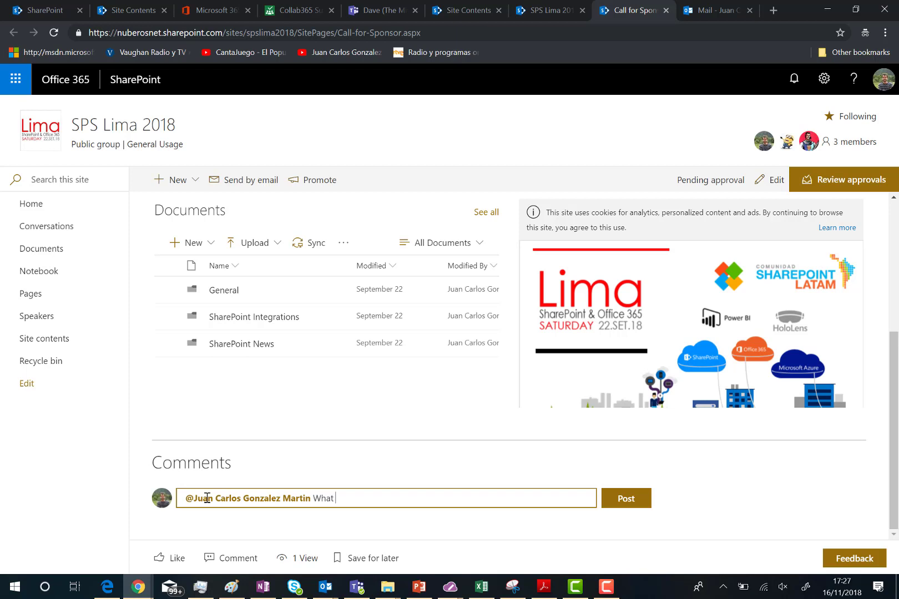
pyautogui.write('do you th')
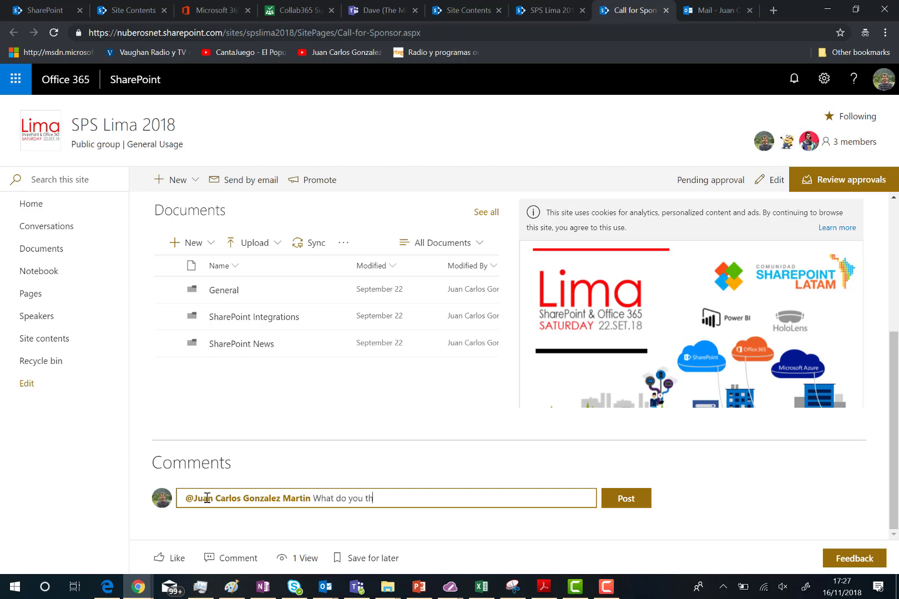
pyautogui.write('ink about the')
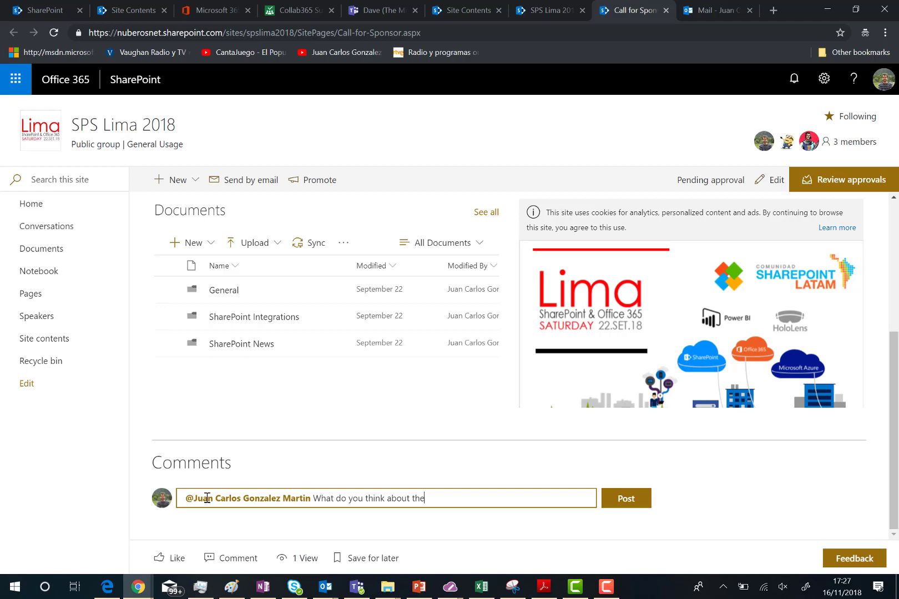
pyautogui.write('this page?')
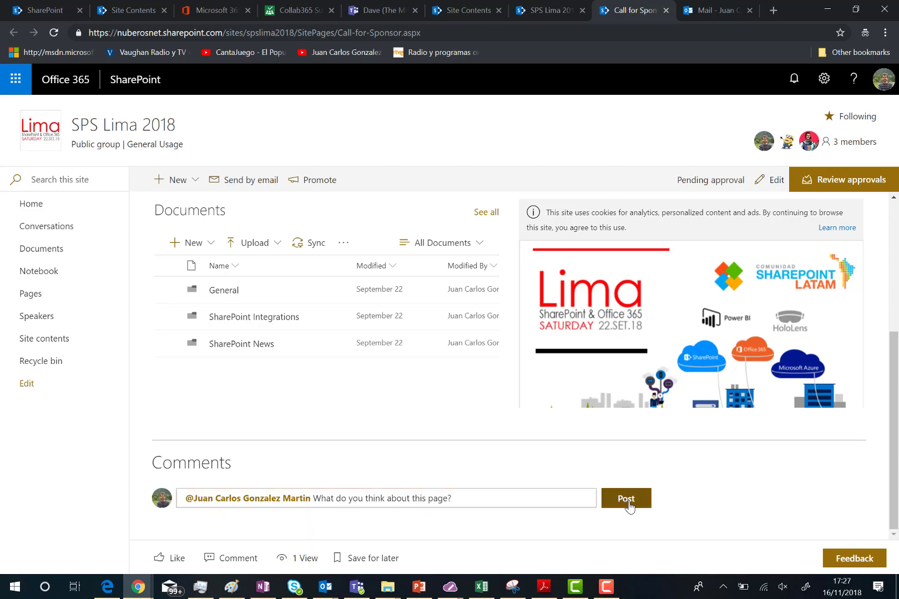
pyautogui.click(626, 498)
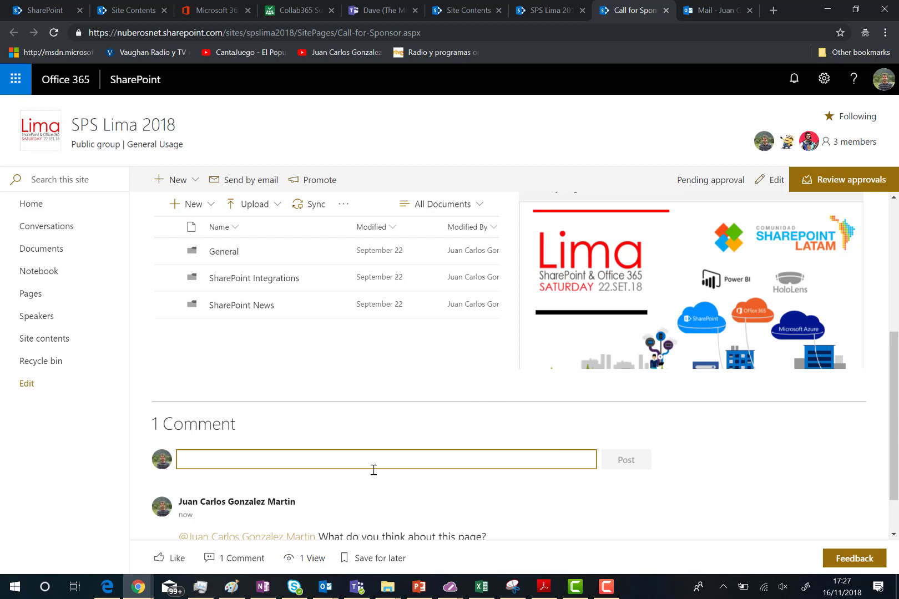
pyautogui.scroll(-3)
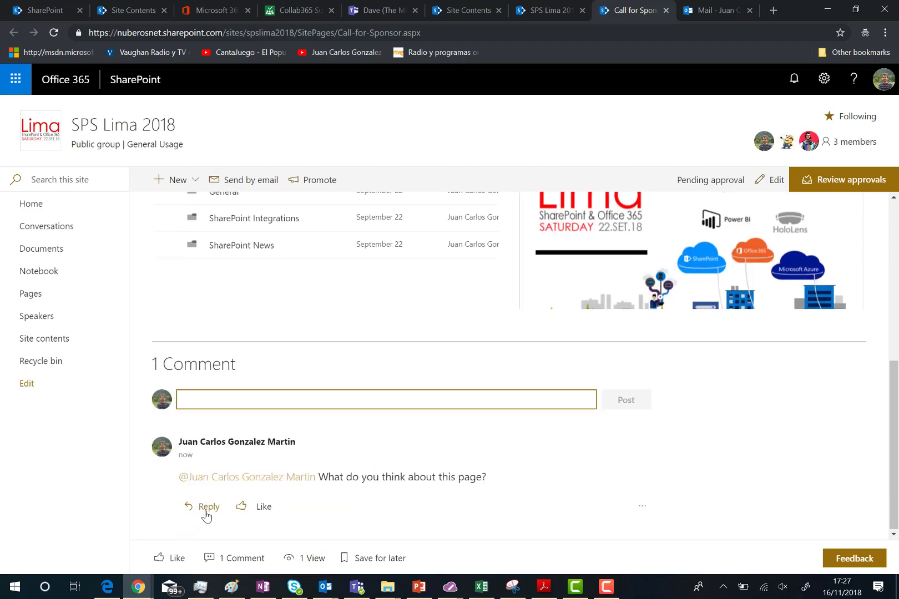
pyautogui.click(263, 506)
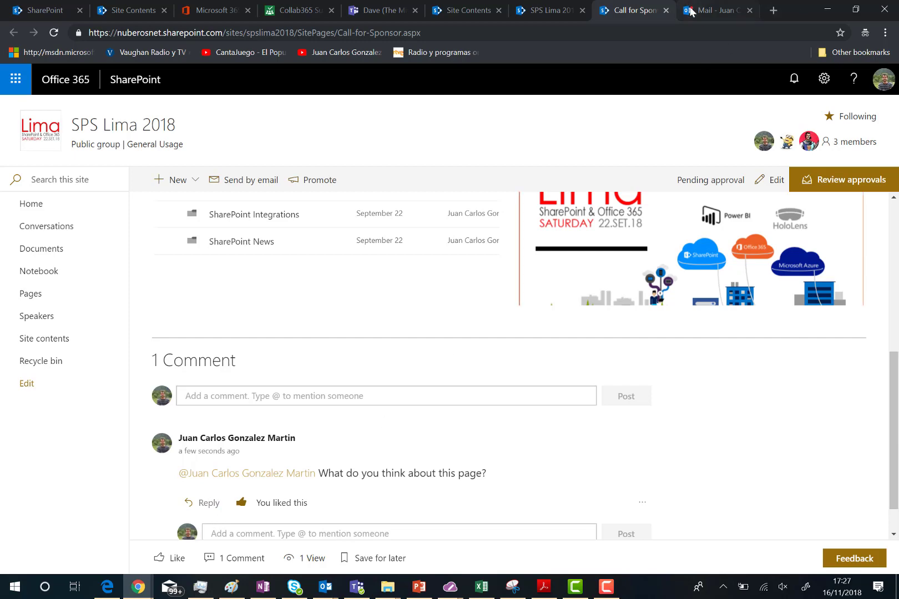
# Switch to Outlook and view the newest mention notification email.
pyautogui.click(714, 10)
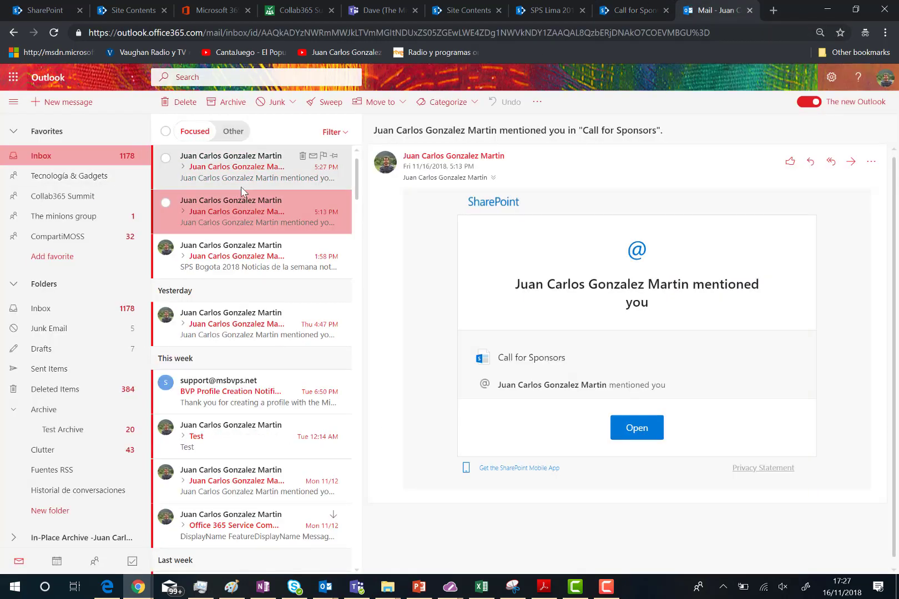
pyautogui.click(241, 166)
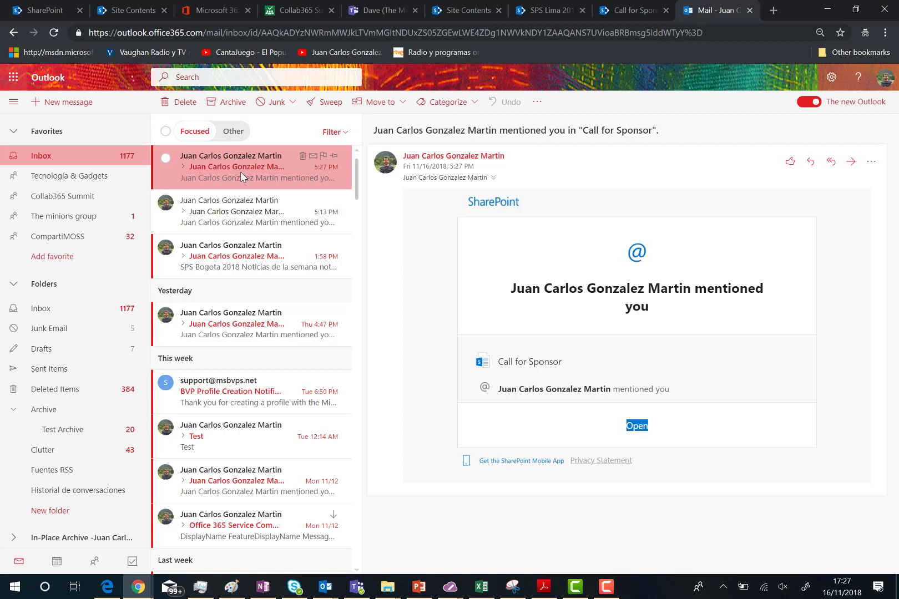